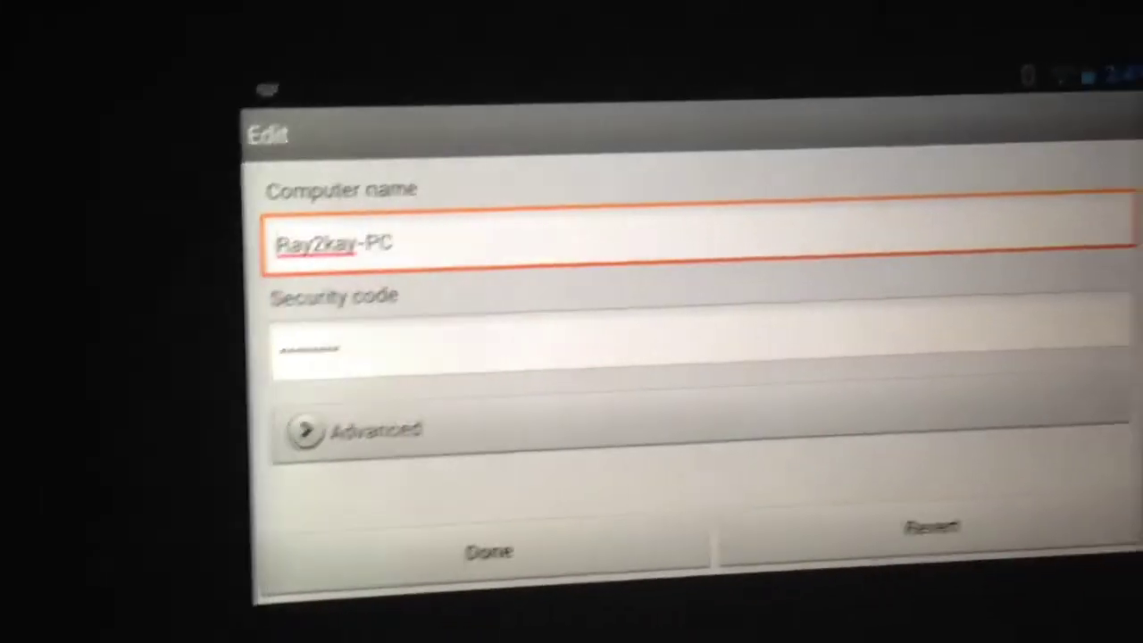
Confirm the Edit dialog so Ray2kay-PC is saved with its security code and listed as found locally.
left_click(482, 548)
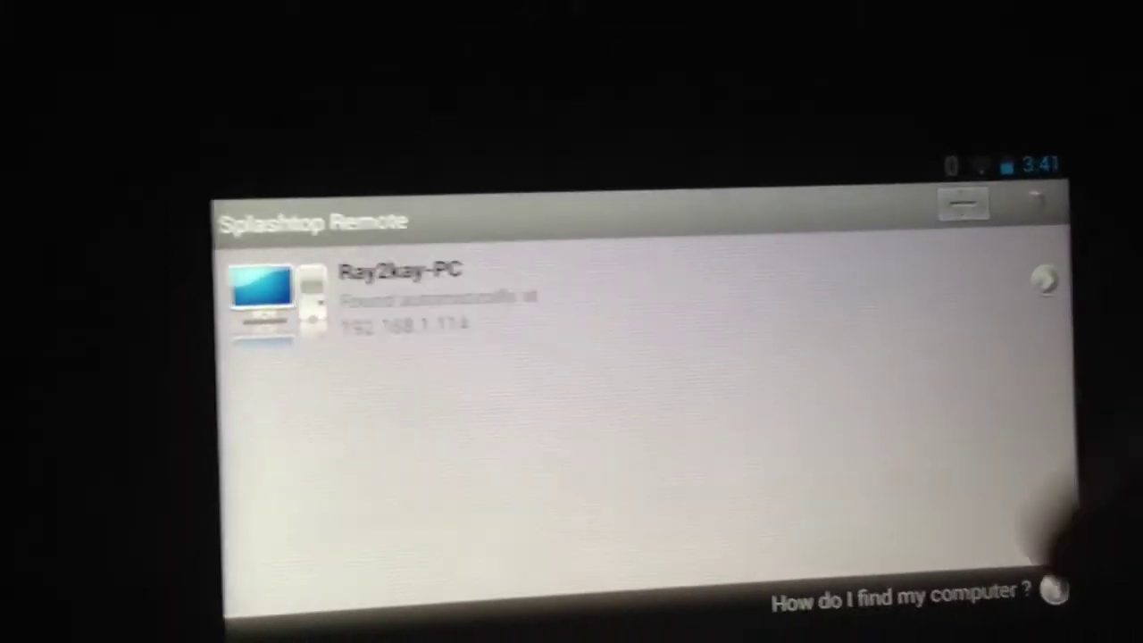